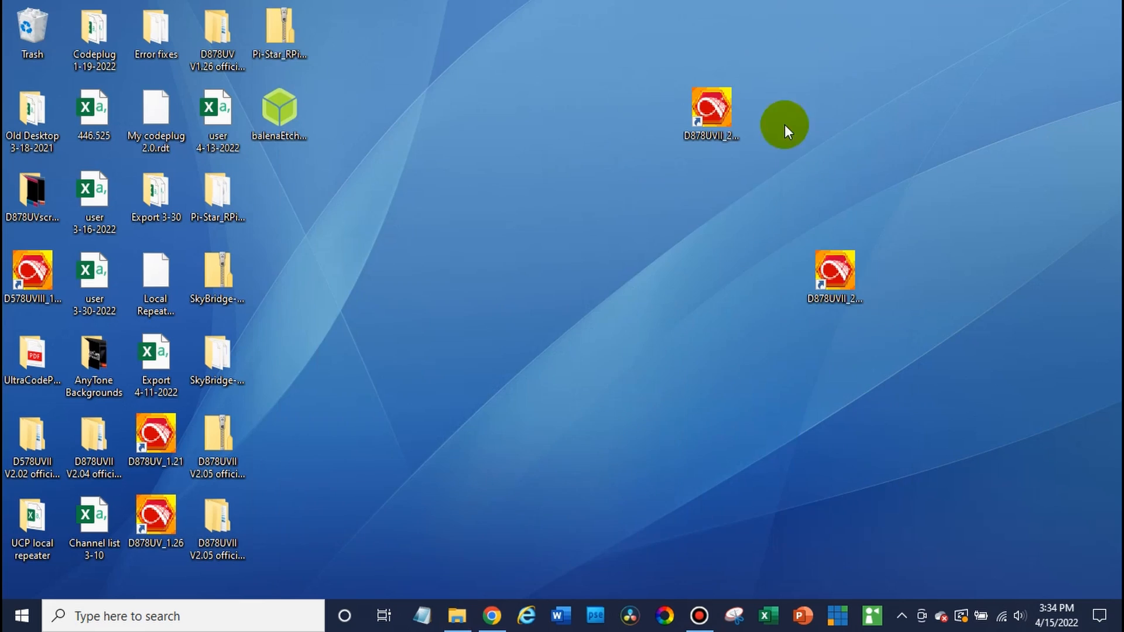
# - Launch the AnyTone D878UVII CPS 2.05 programming software from its desktop shortcut
pyautogui.click(711, 111)
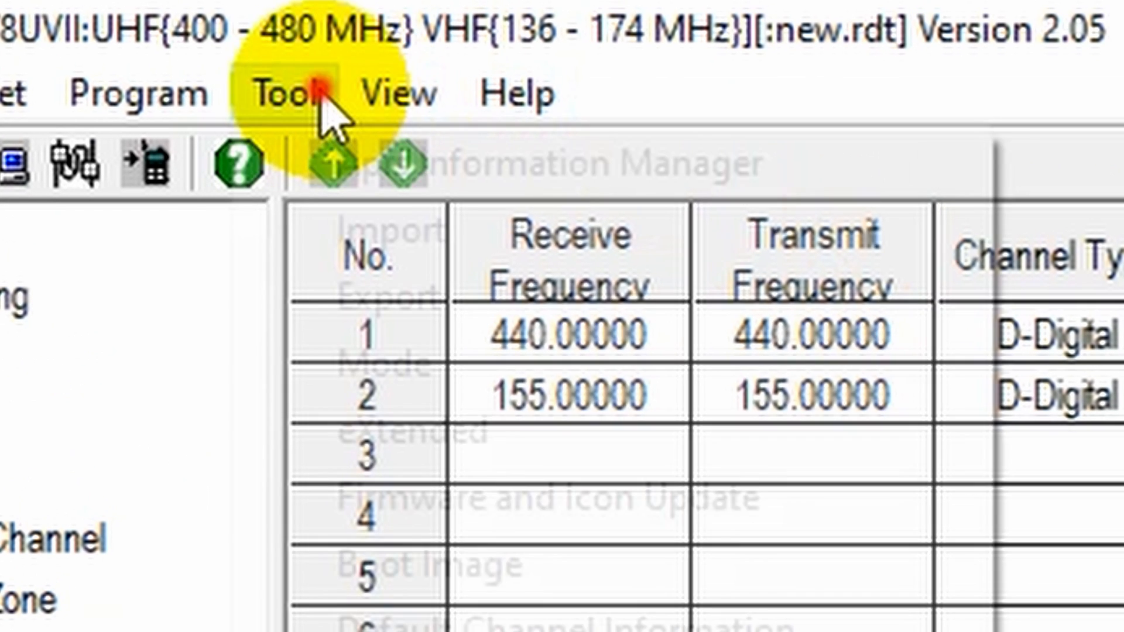
# - Open the Firmware and Icon Update window from the Tool menu
pyautogui.click(282, 92)
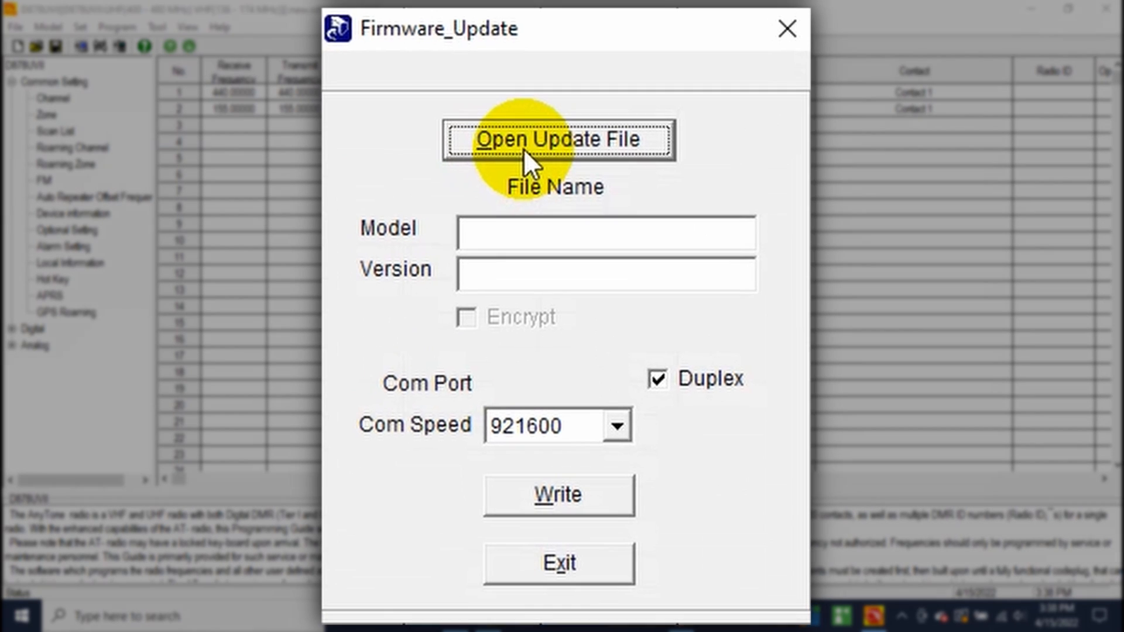
# - Load BHT_BOARD_V1.03_20220301.spi from the BT+APRS board FW V1.03 folder
pyautogui.click(558, 138)
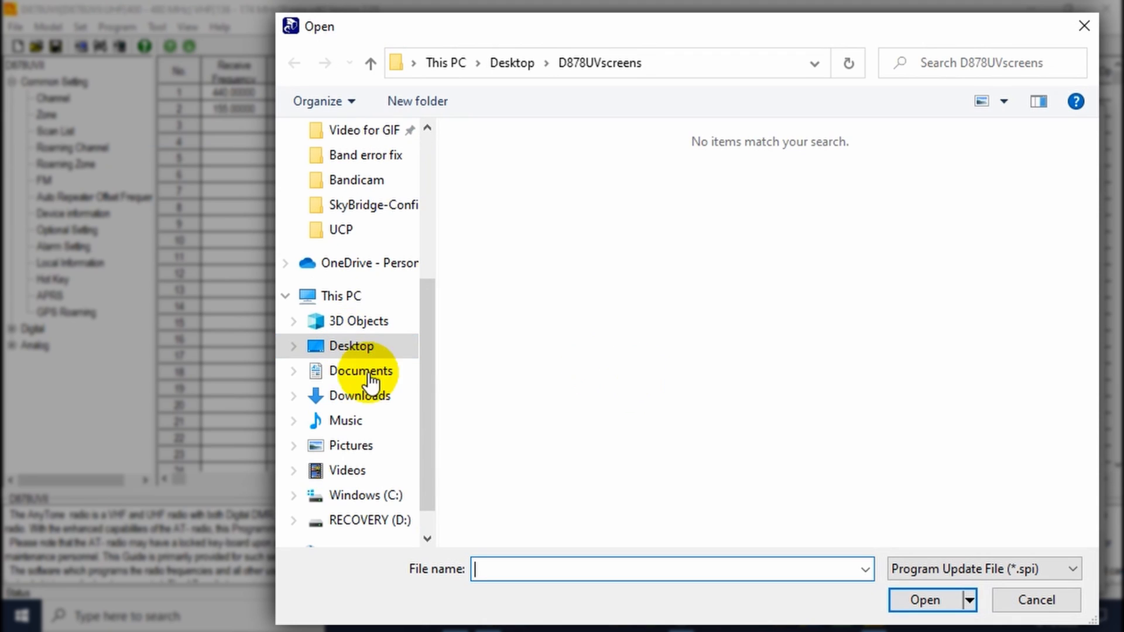
pyautogui.click(352, 346)
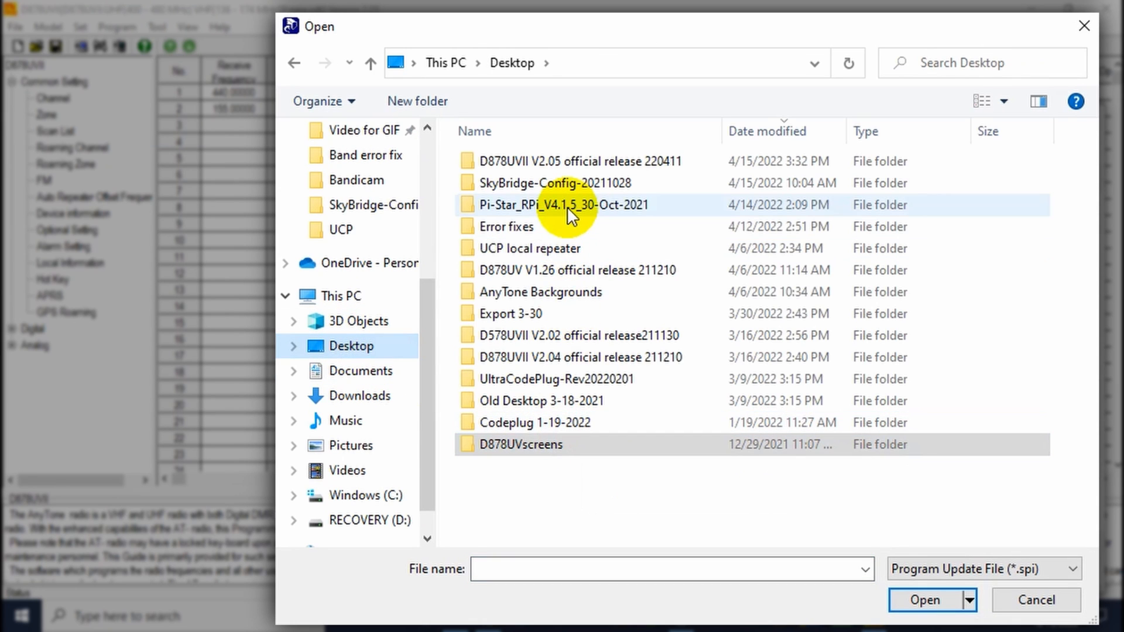
pyautogui.click(577, 161)
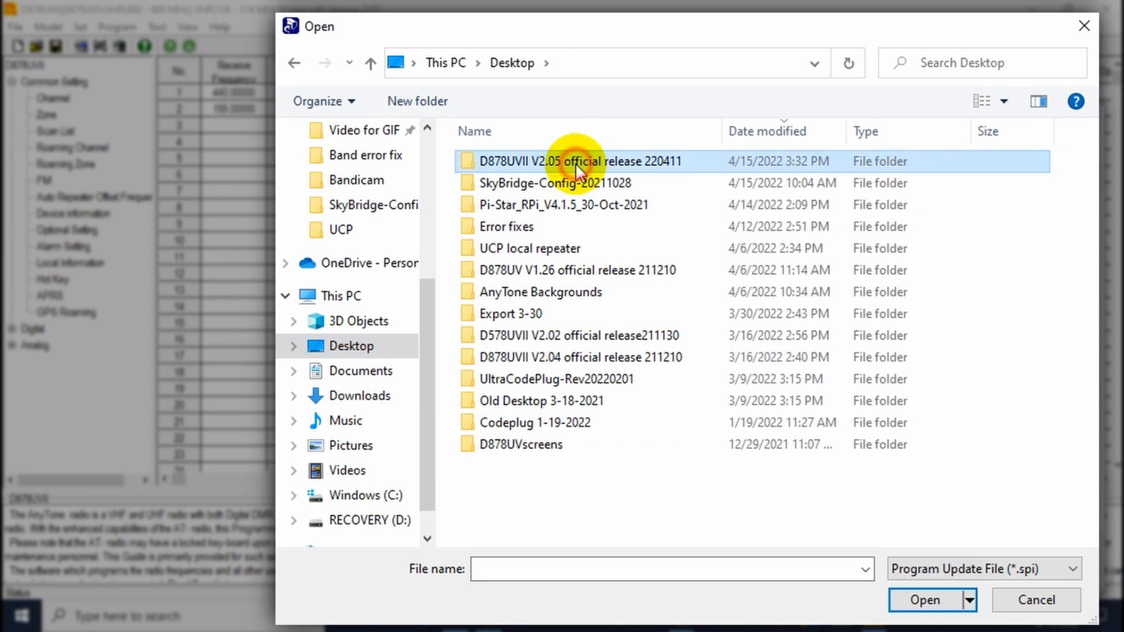
pyautogui.doubleClick(580, 161)
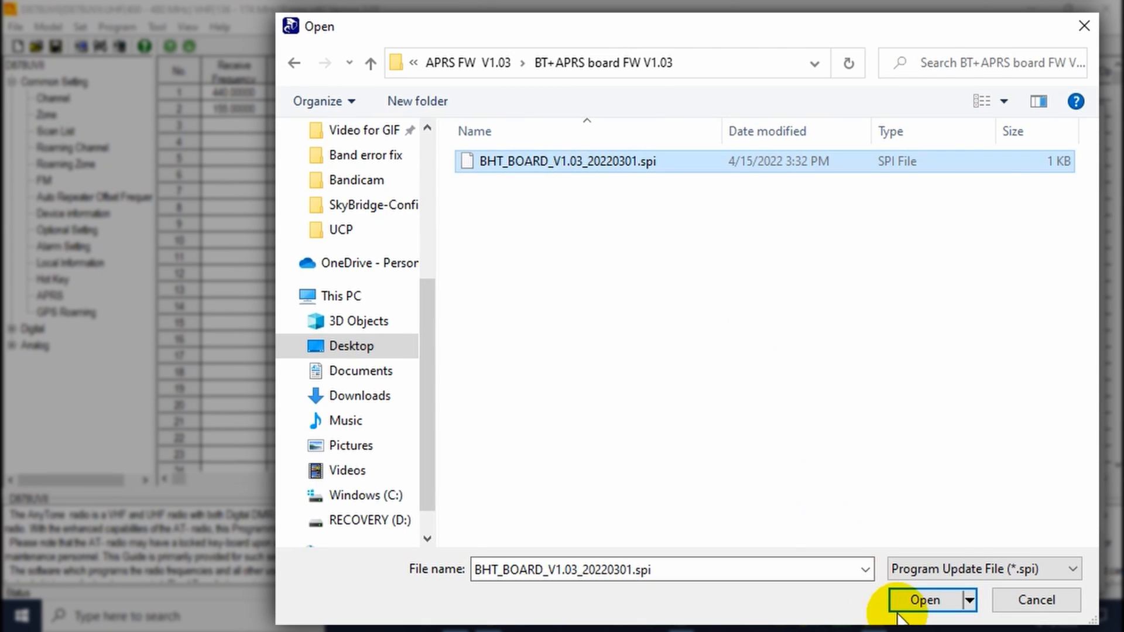
pyautogui.click(924, 600)
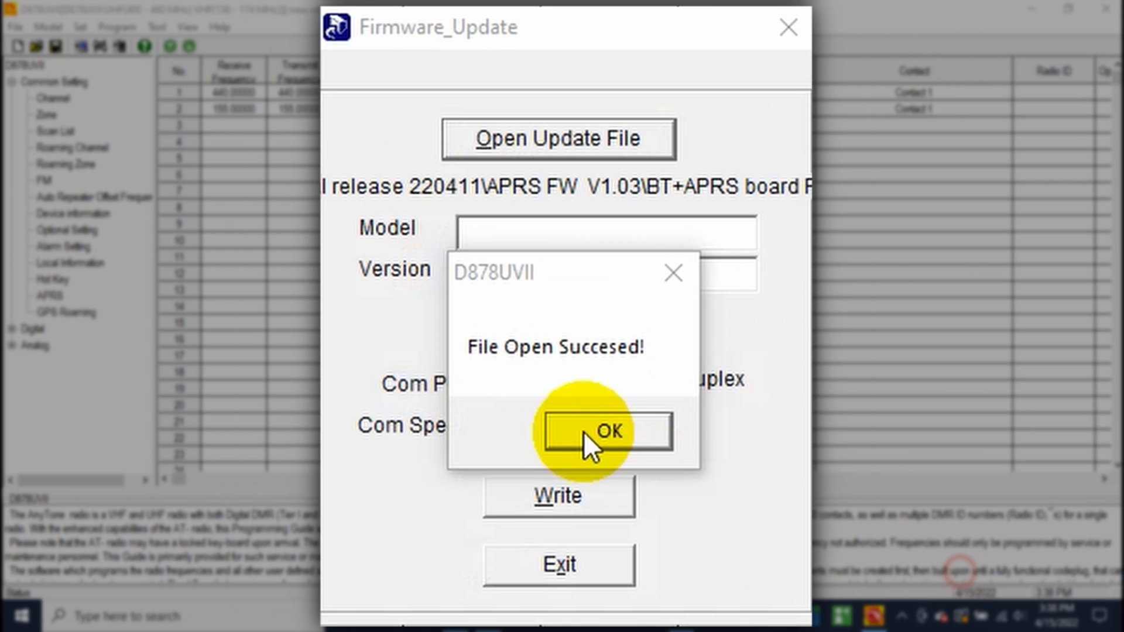
# - Write the loaded BT+APRS board firmware to the radio, acknowledge Write Complete, and exit
pyautogui.click(604, 431)
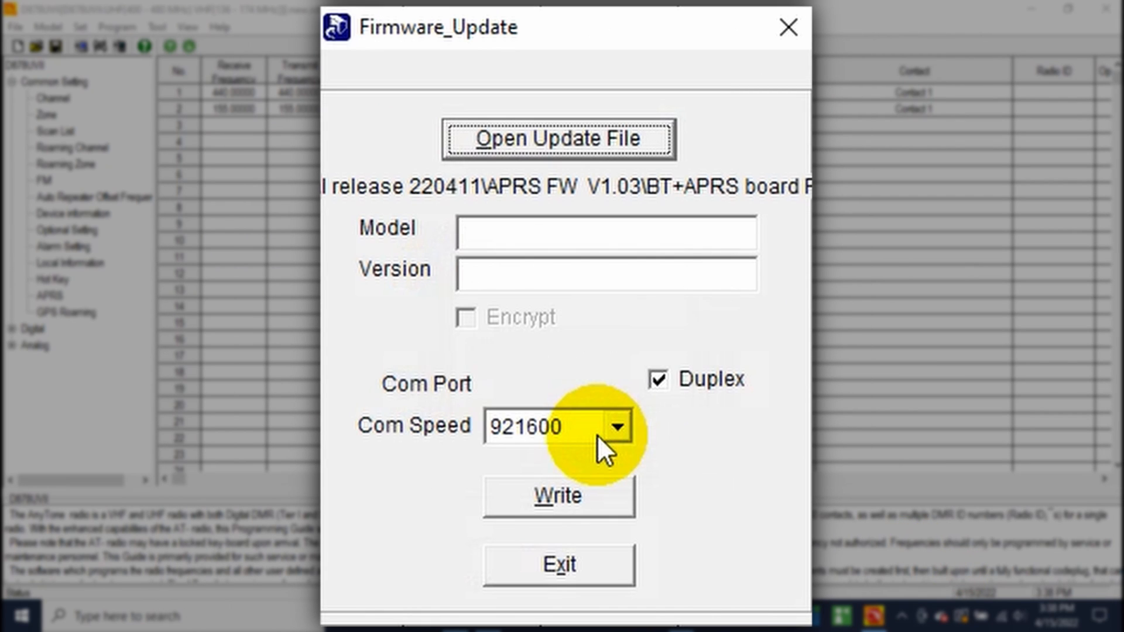
pyautogui.click(559, 496)
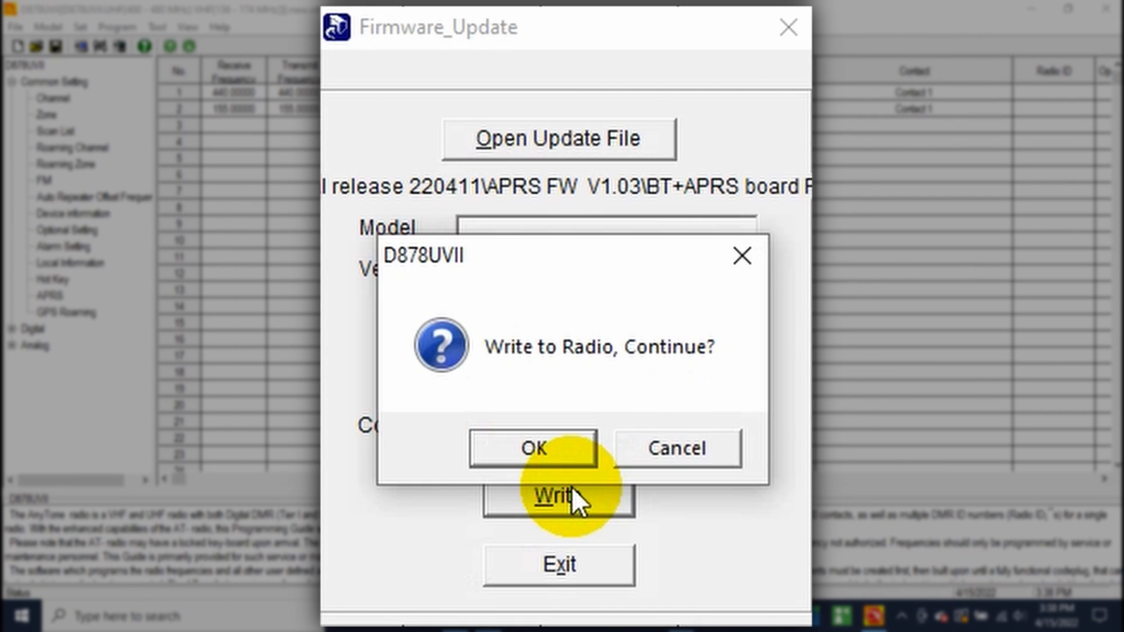
pyautogui.click(531, 447)
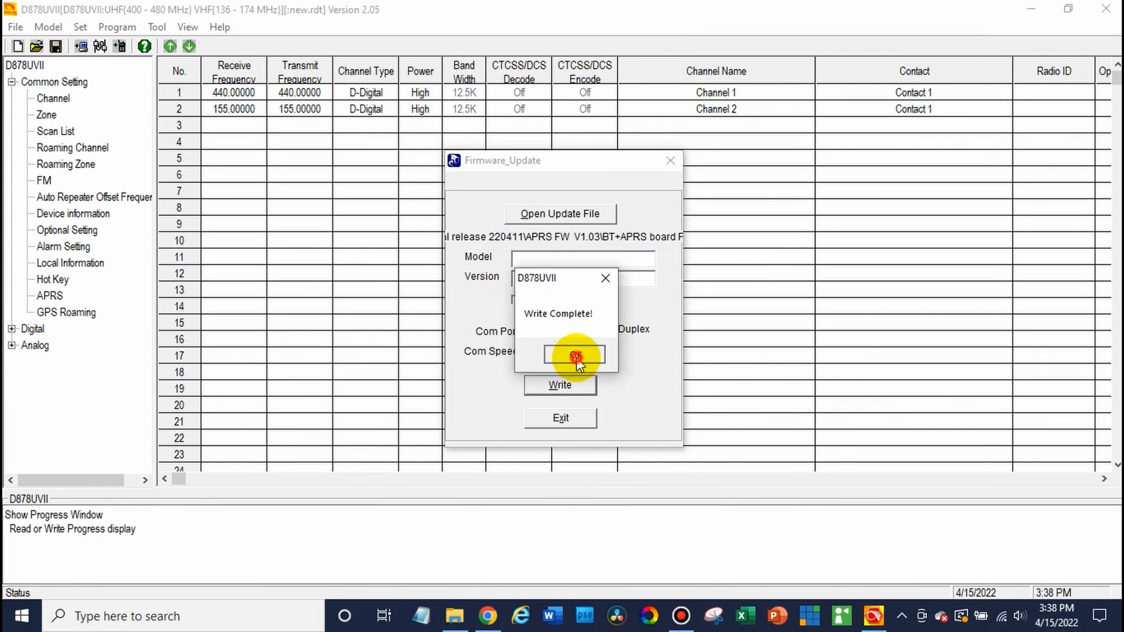
pyautogui.click(574, 355)
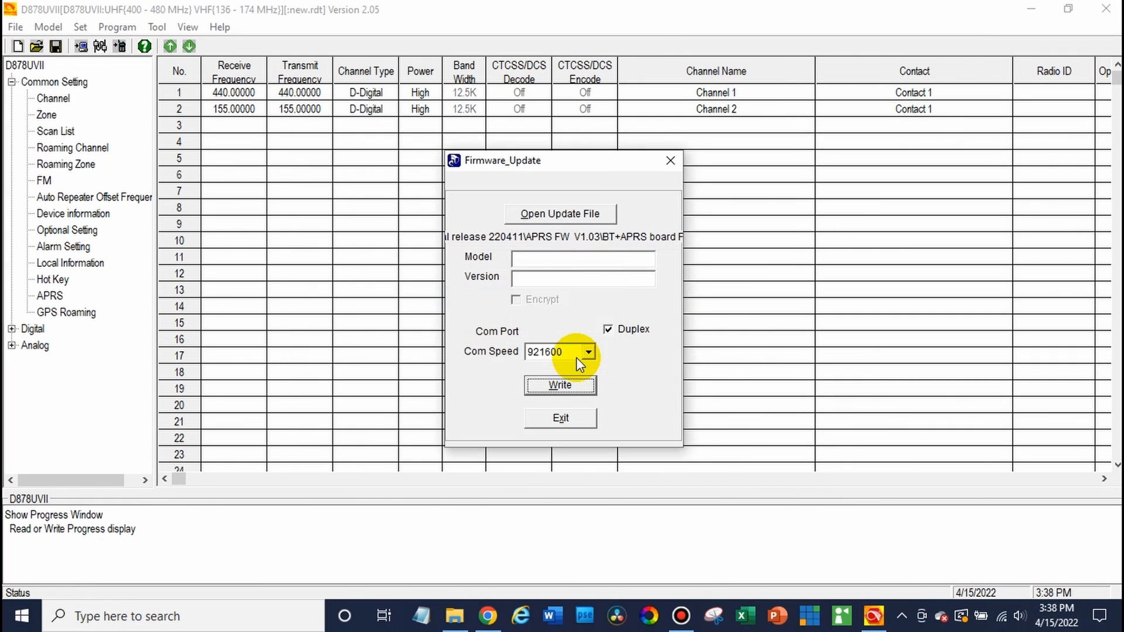
pyautogui.click(559, 418)
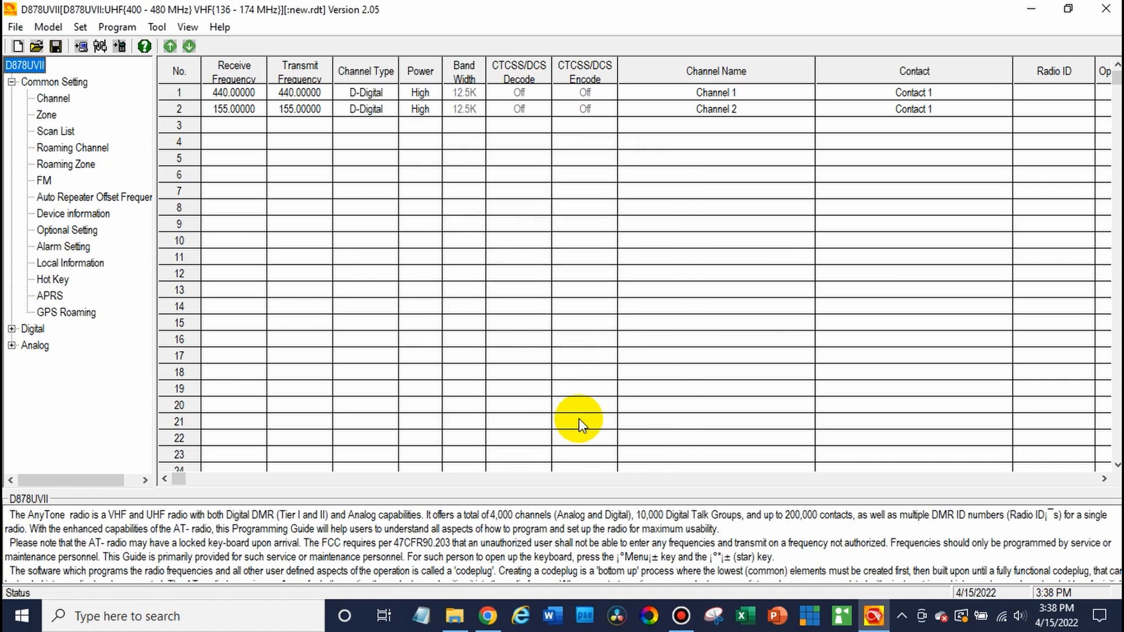